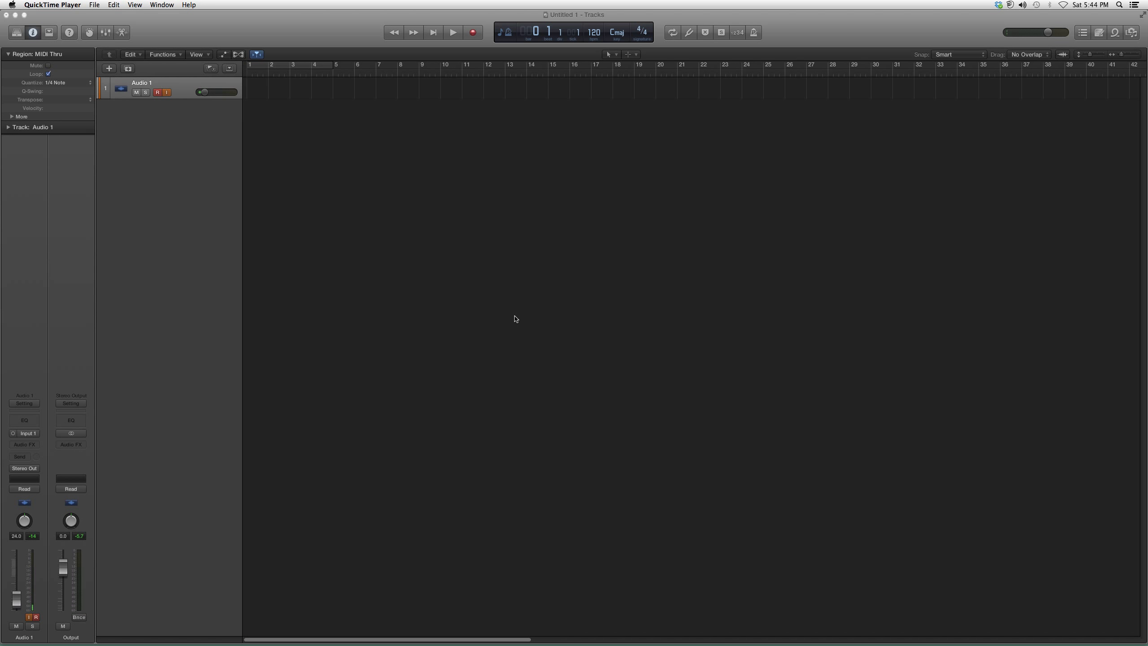
Enable the Metronome click and run playback at 120 bpm, stopping near bar 3
left_click(452, 32)
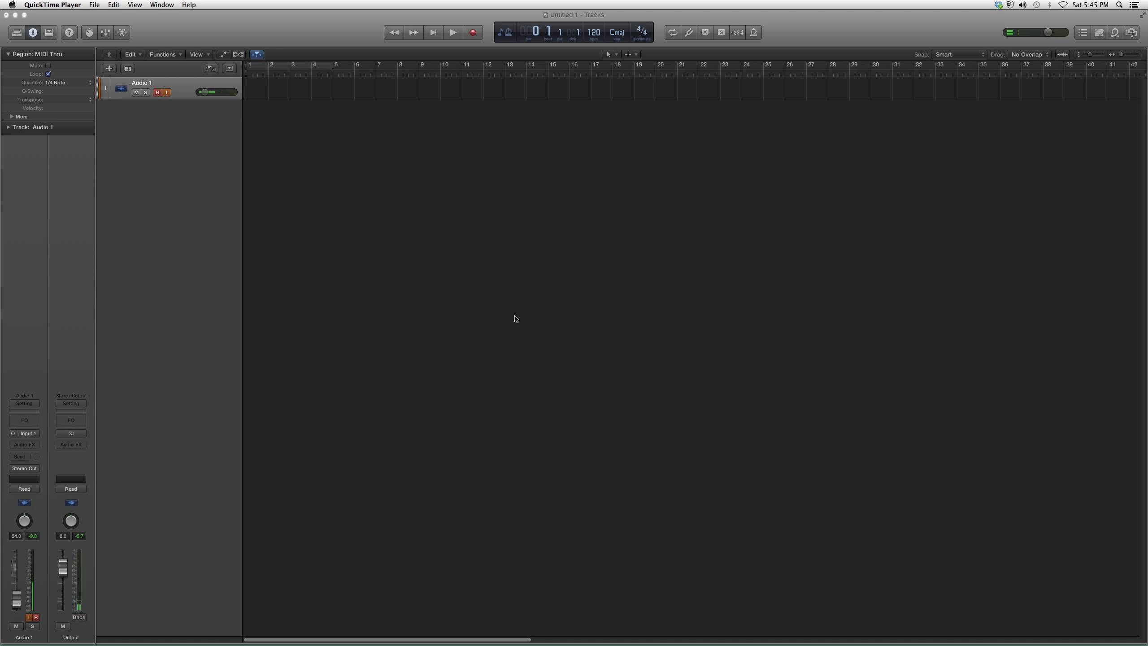
mouse_move(528, 328)
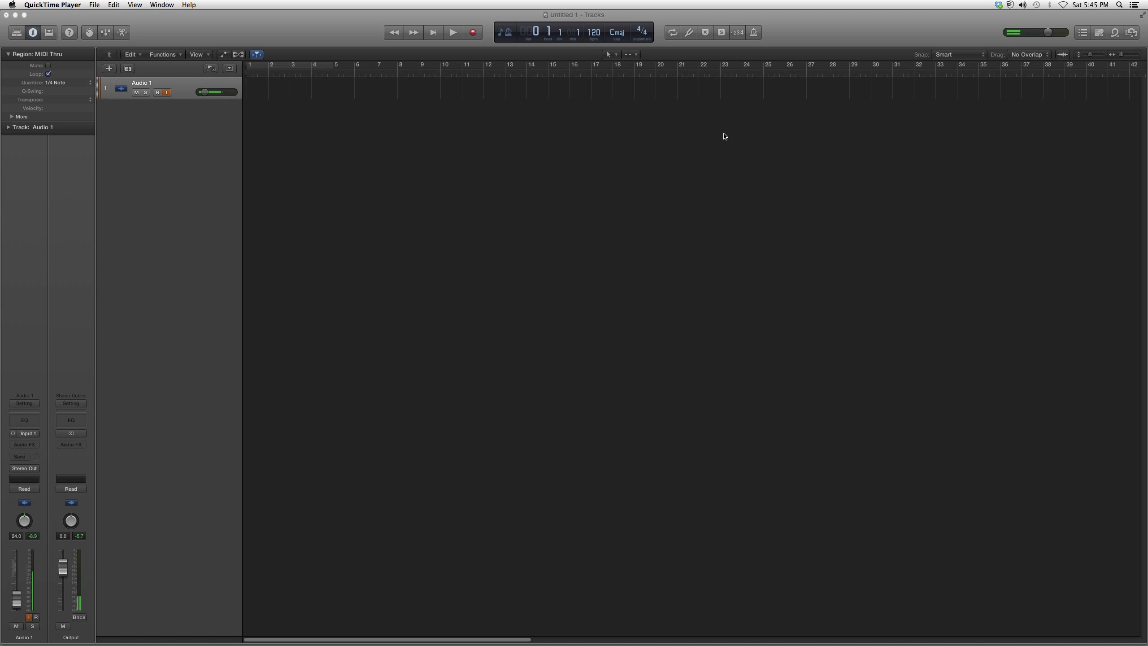
mouse_move(712, 145)
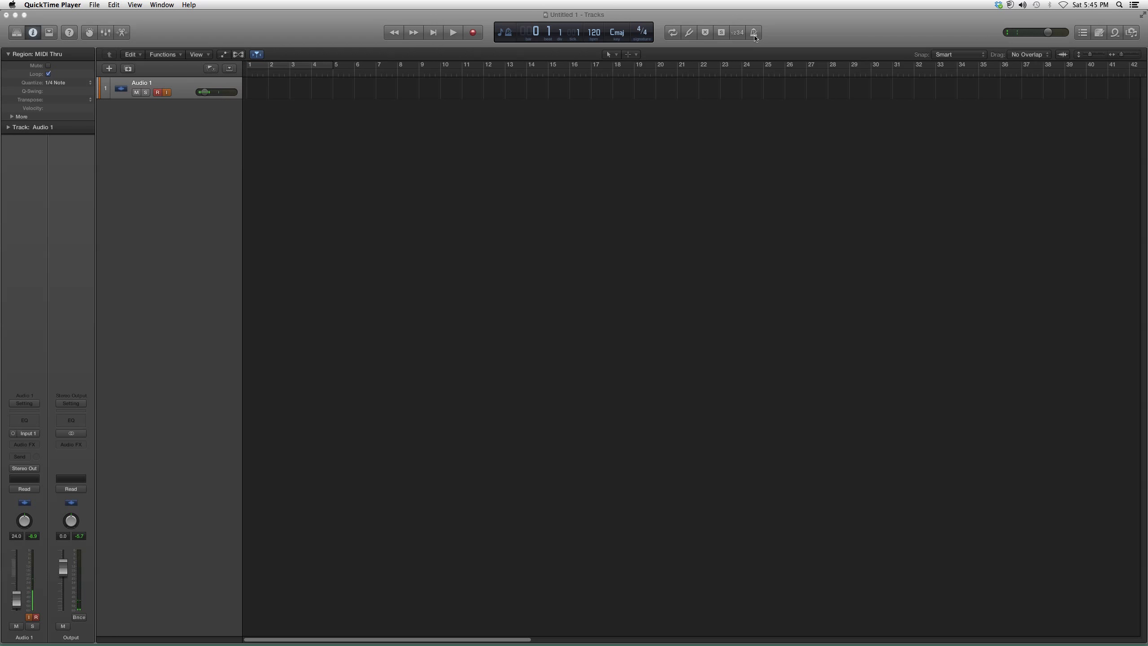
left_click(752, 32)
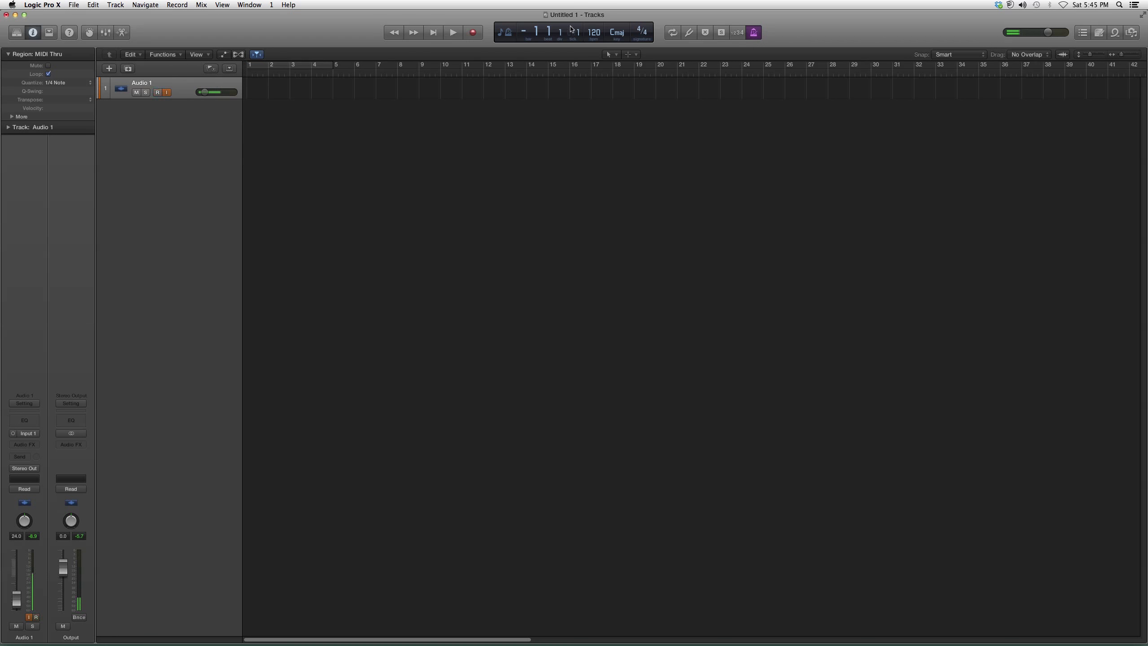
left_click(452, 32)
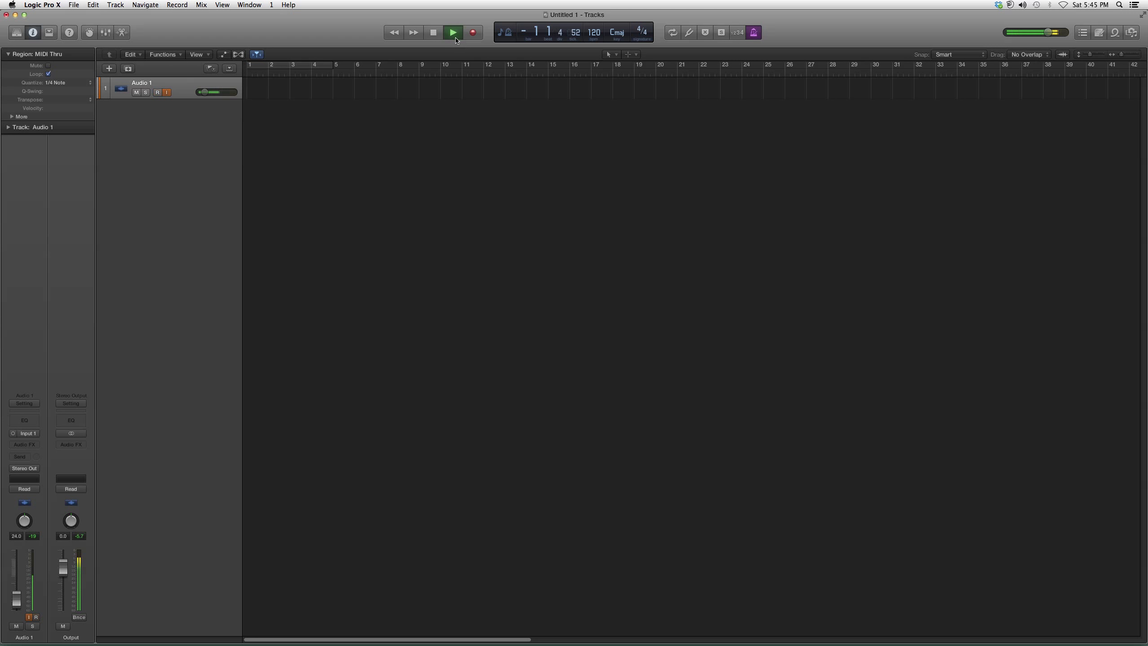
left_click(452, 31)
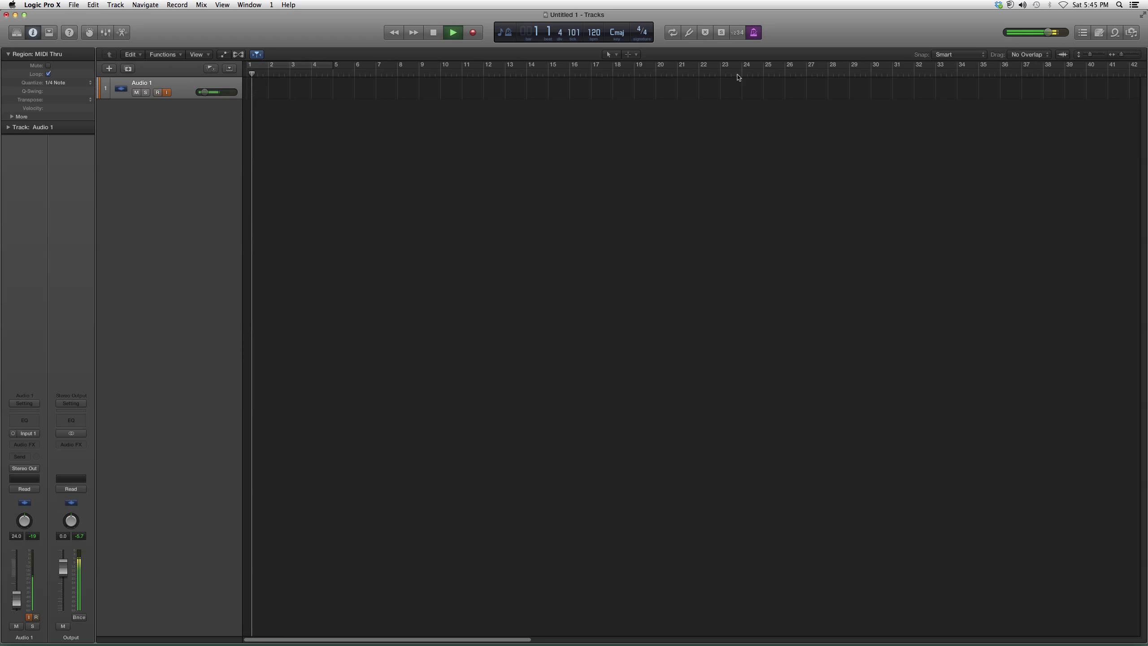
left_click(752, 32)
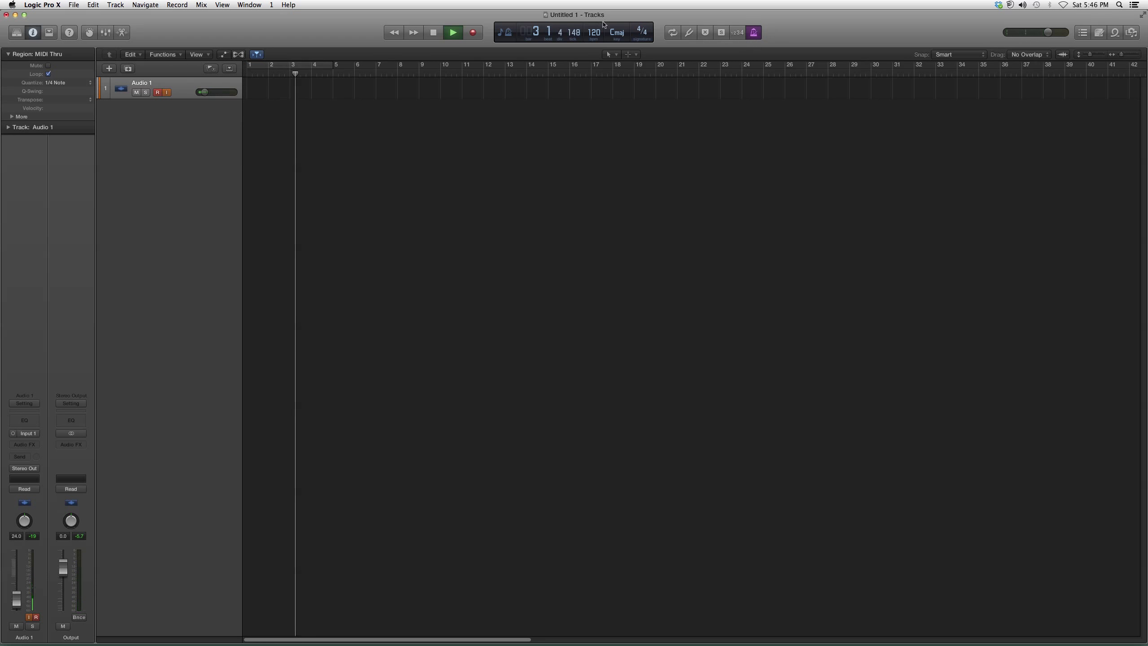
left_click(452, 31)
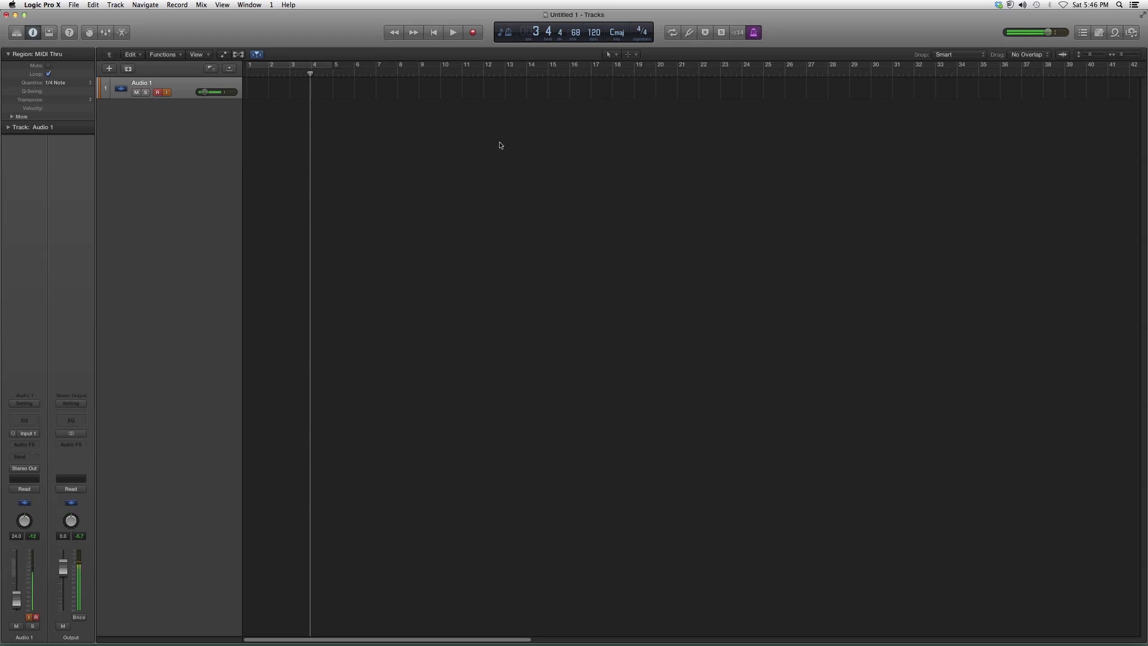